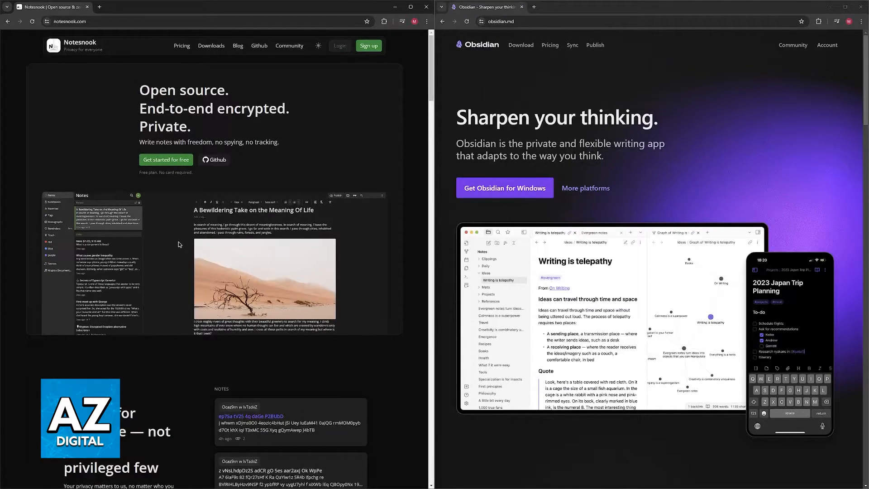
# - Scroll the Notesnook page past the privacy pitch to the end-to-end encrypted syncing section
pyautogui.scroll(-3)
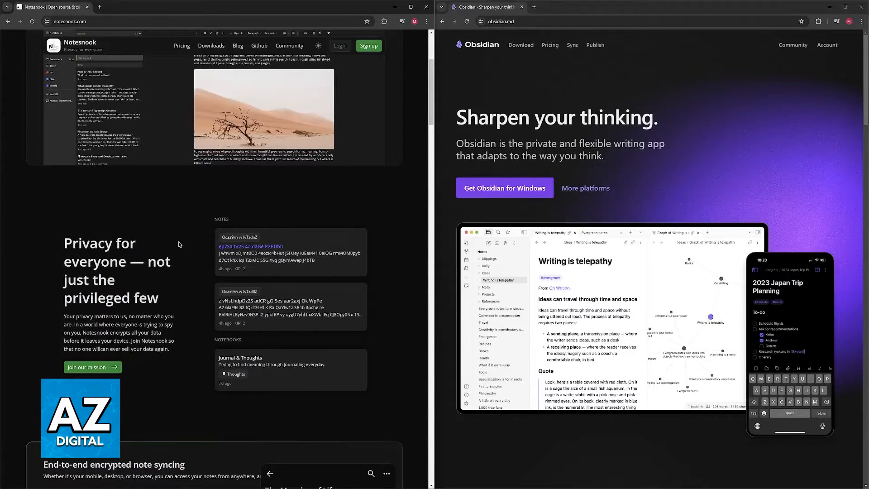
pyautogui.scroll(-3)
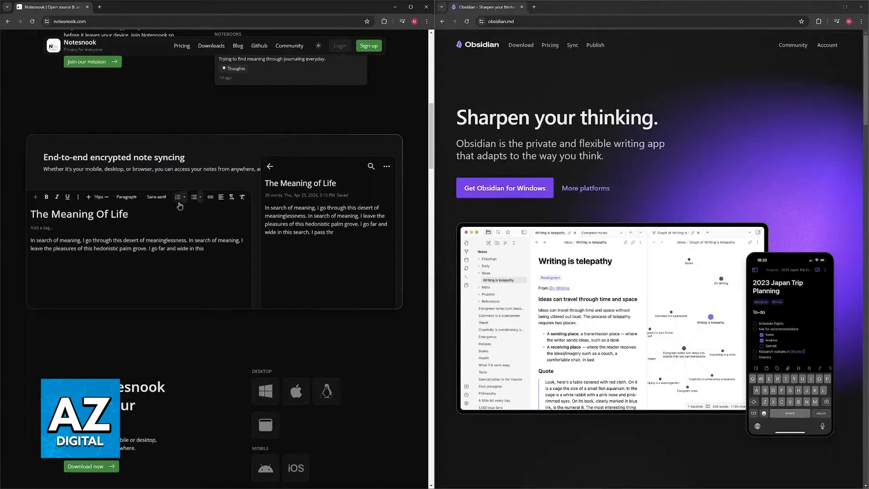
pyautogui.write('through cities; inhabited and abandoned. I pass through ruins, forests, and jun')
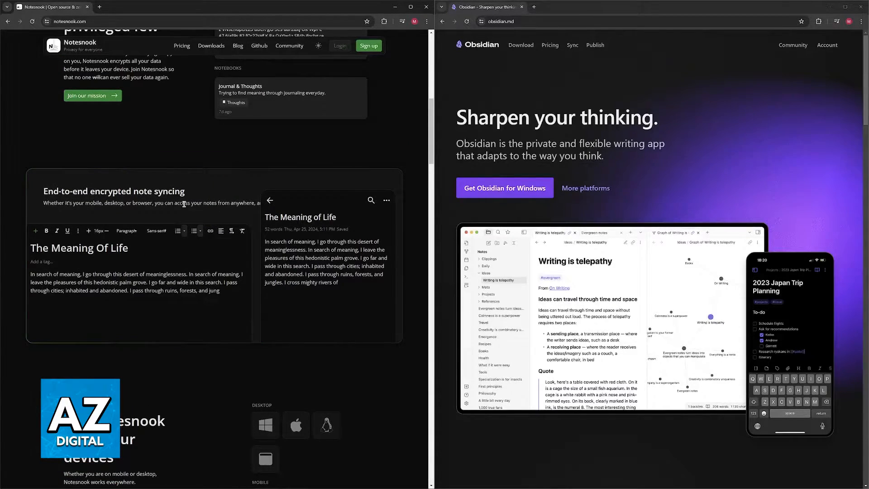
pyautogui.write('great thoughts with their beautiful greenery to search for my meaning. I climb high mountains of ever snow')
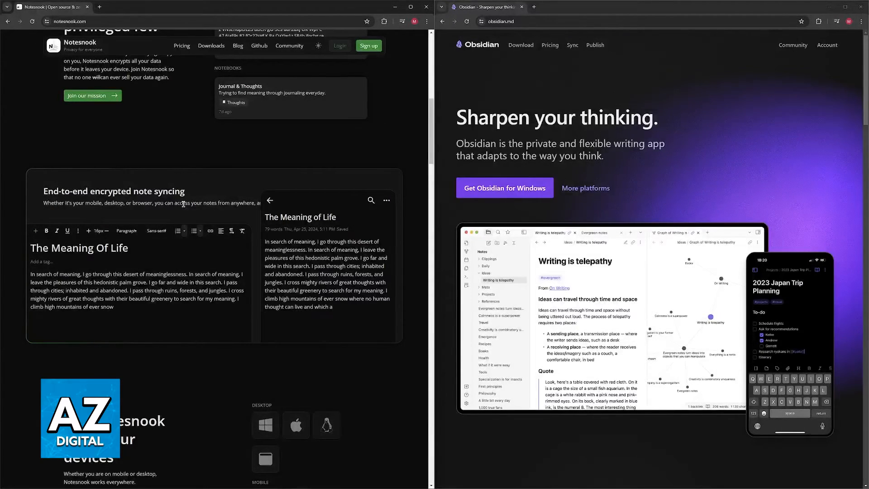
# - Scroll the Notesnook page further down to the Open source and transparent section
pyautogui.scroll(-3)
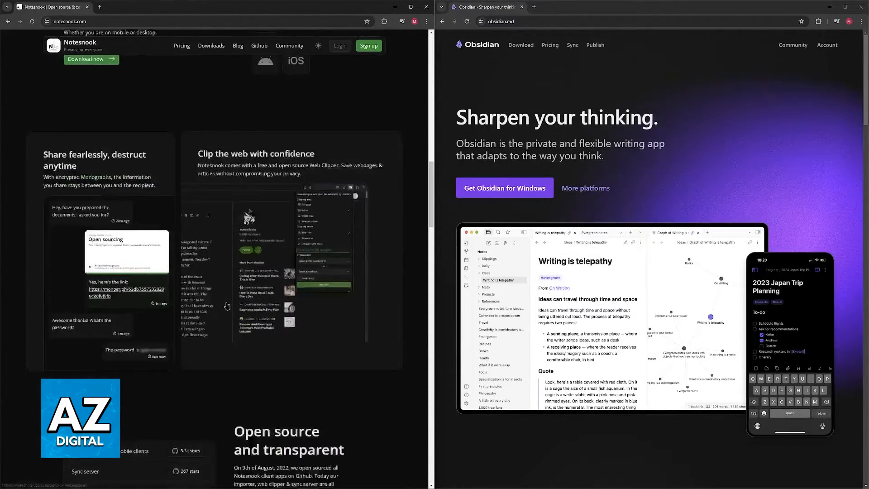
pyautogui.scroll(-3)
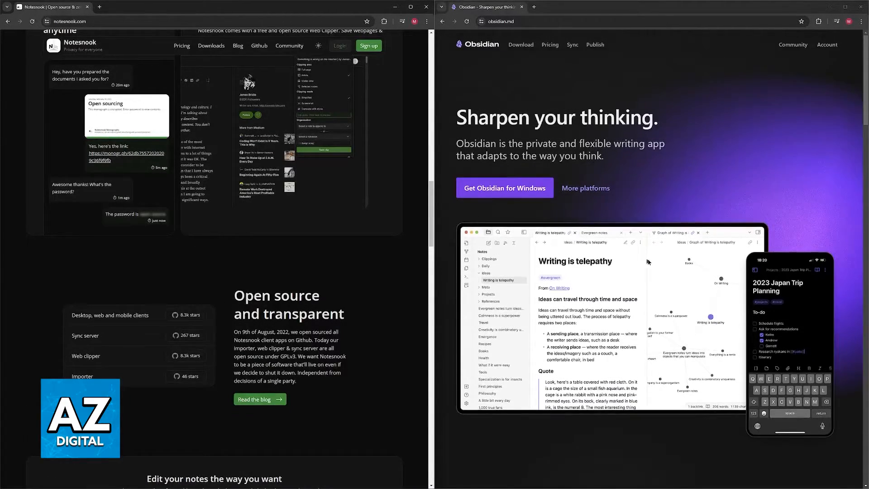
pyautogui.scroll(-3)
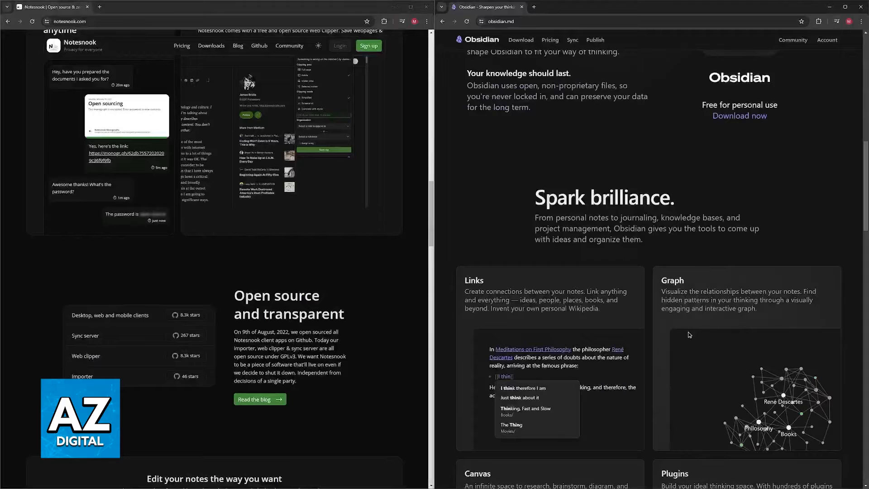
# - Scroll the Obsidian page through Spark brilliance, the feature cards and Sync securely to Publish instantly
pyautogui.scroll(-3)
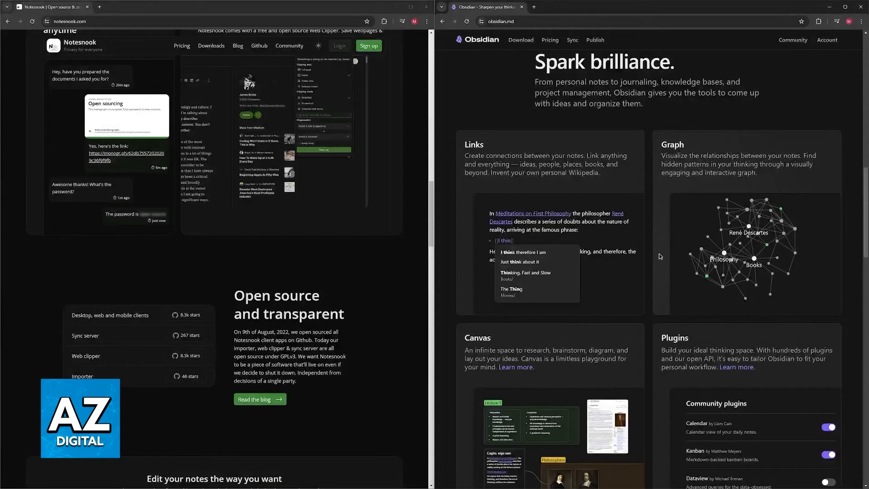
pyautogui.moveTo(591, 260)
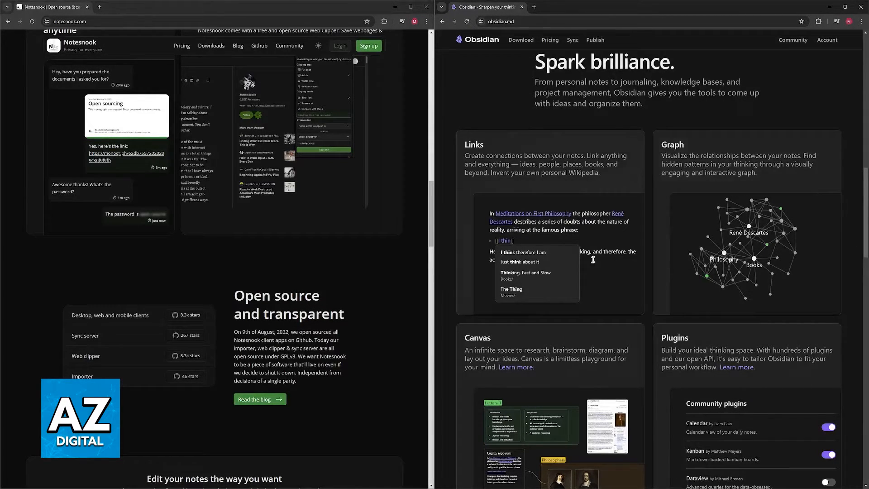
pyautogui.scroll(-3)
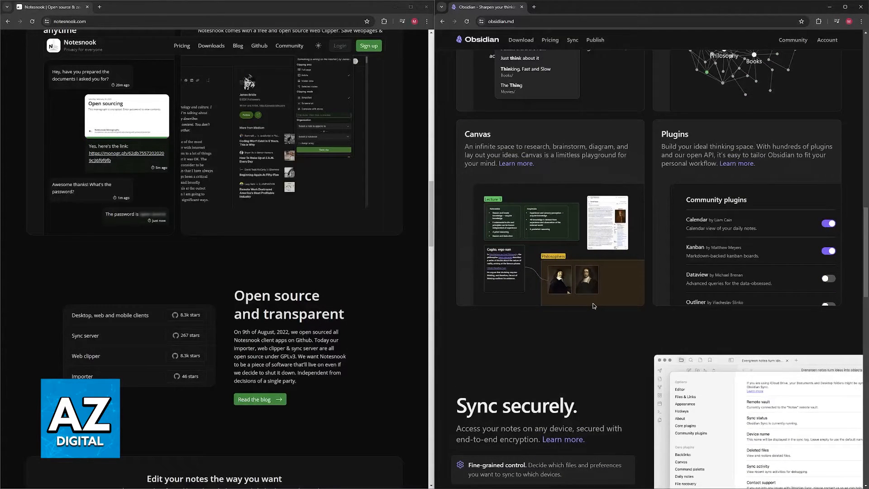
pyautogui.scroll(-3)
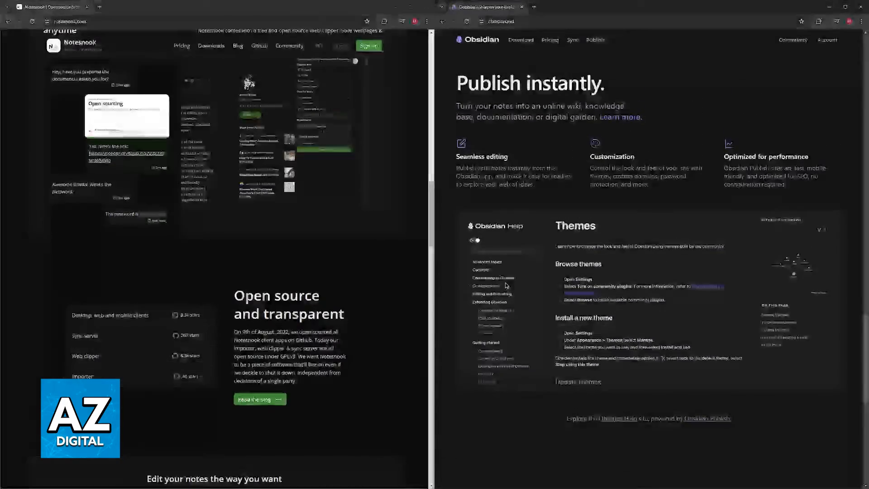
# - Scroll the Obsidian page back to the Links, Graph, Canvas and Plugins feature cards
pyautogui.scroll(-3)
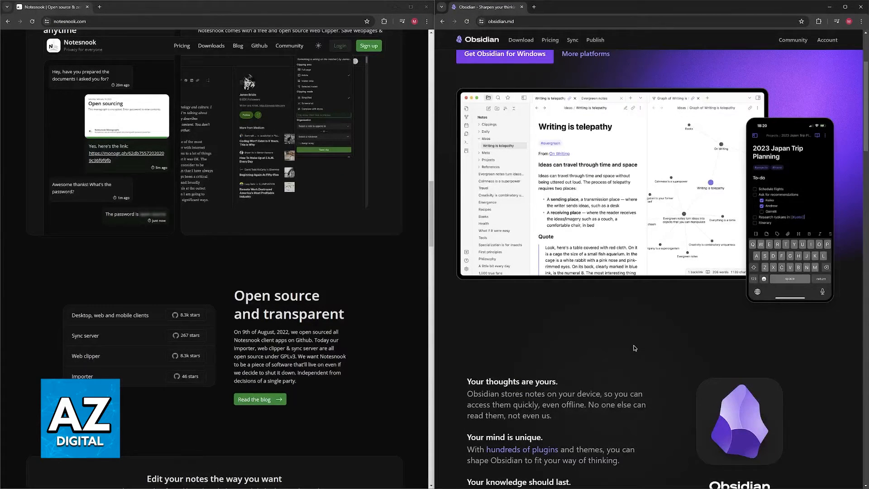
pyautogui.scroll(-3)
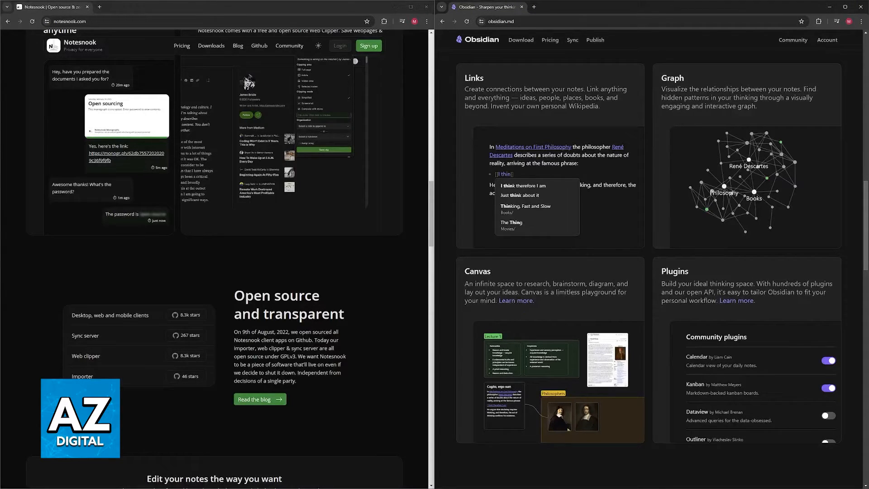
# - Scroll the Obsidian page so the Spark brilliance heading sits above the Links and Graph cards
pyautogui.scroll(-3)
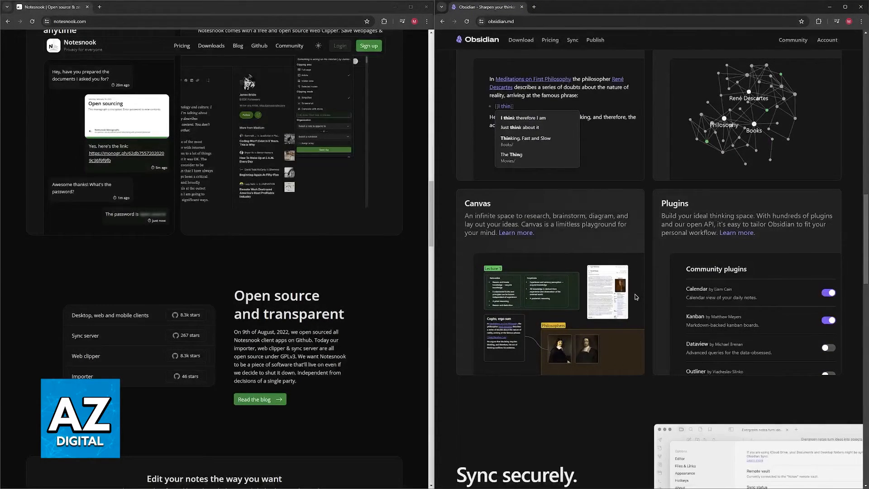
pyautogui.moveTo(633, 298)
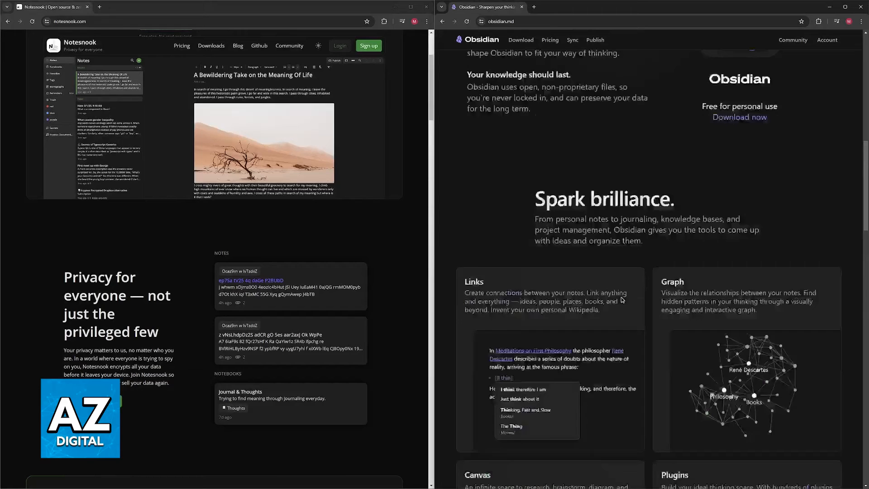
# - Scroll the Obsidian page past the Links and Graph cards to show the Canvas and Plugins cards fully
pyautogui.scroll(3)
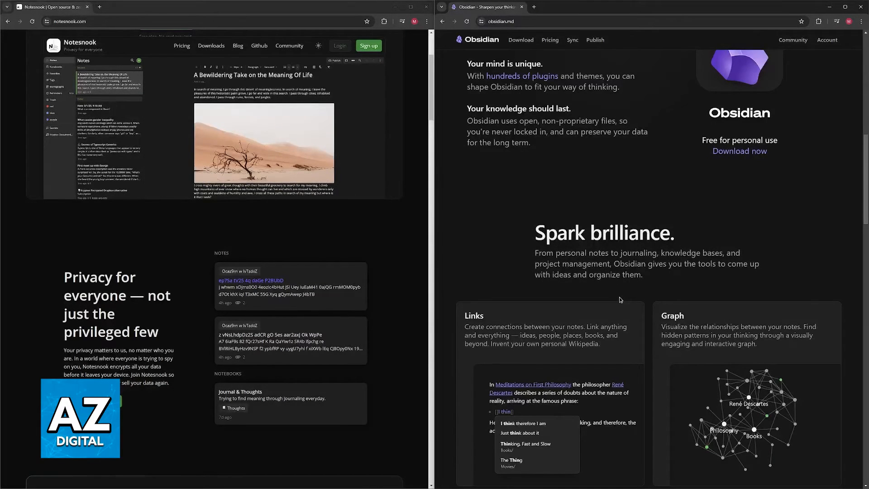
pyautogui.scroll(-3)
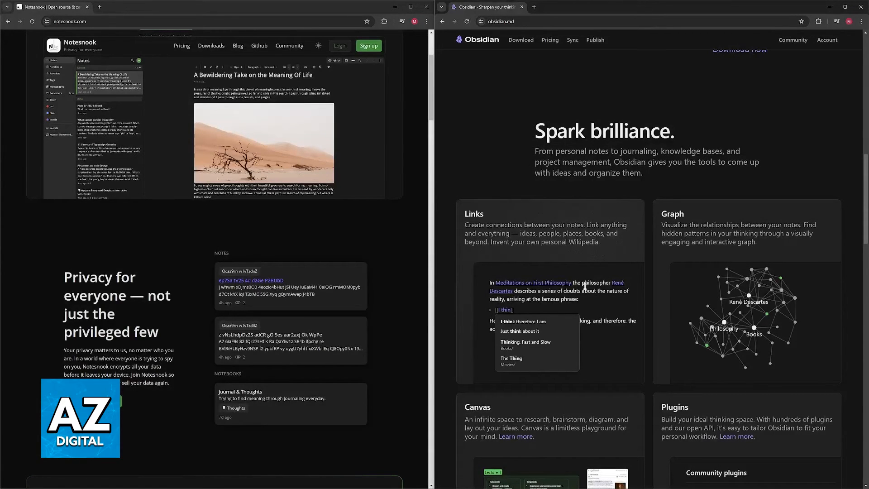
pyautogui.scroll(-3)
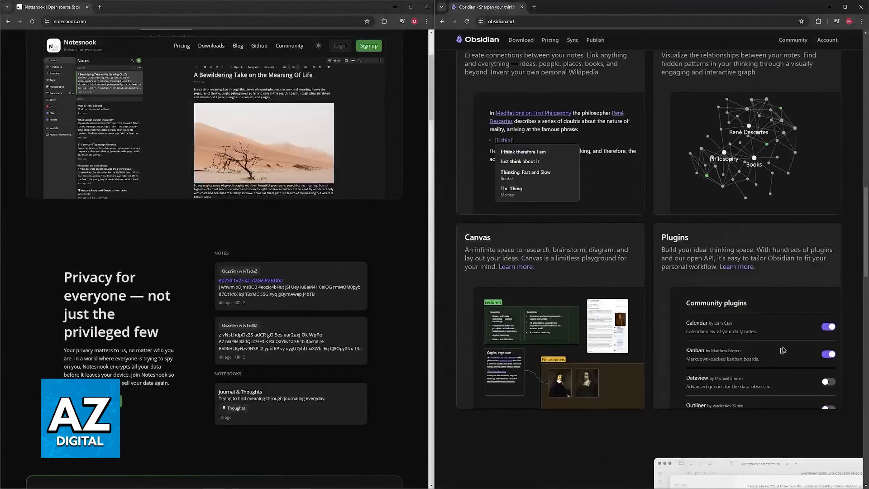
# - Scroll the Obsidian page down to Sync securely and the start of Publish instantly
pyautogui.scroll(-3)
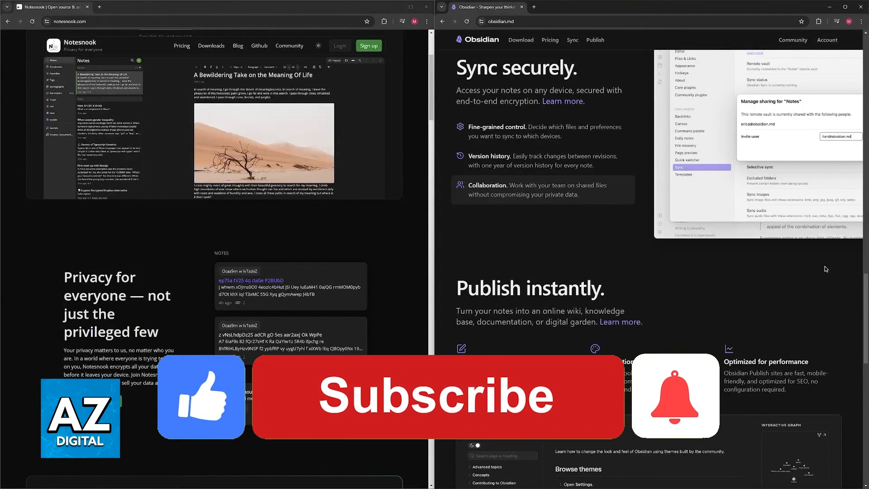
pyautogui.click(435, 403)
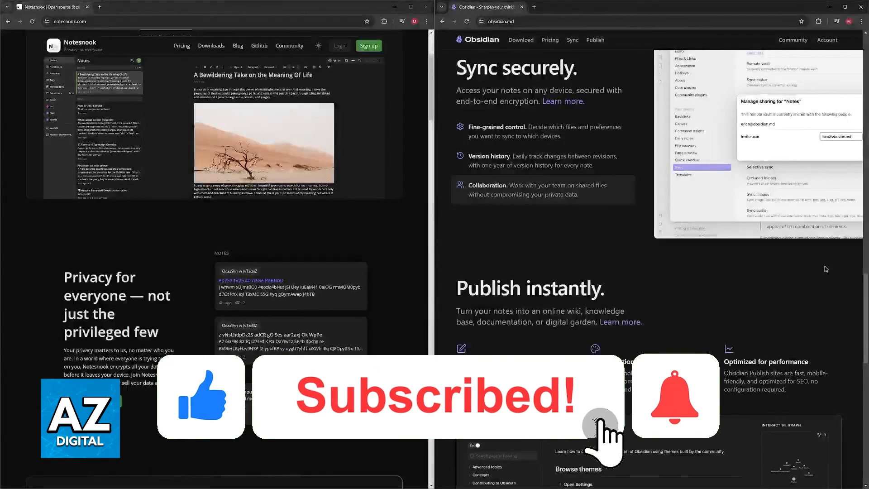